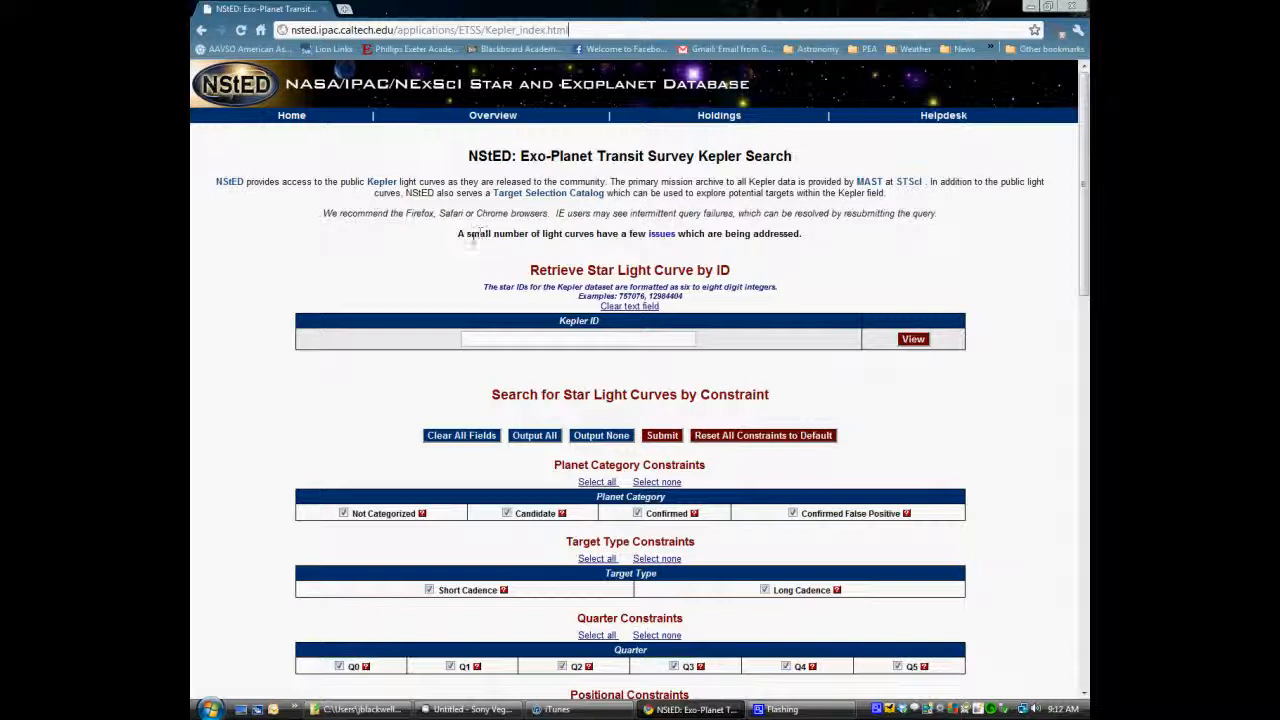
mouse_move(770, 255)
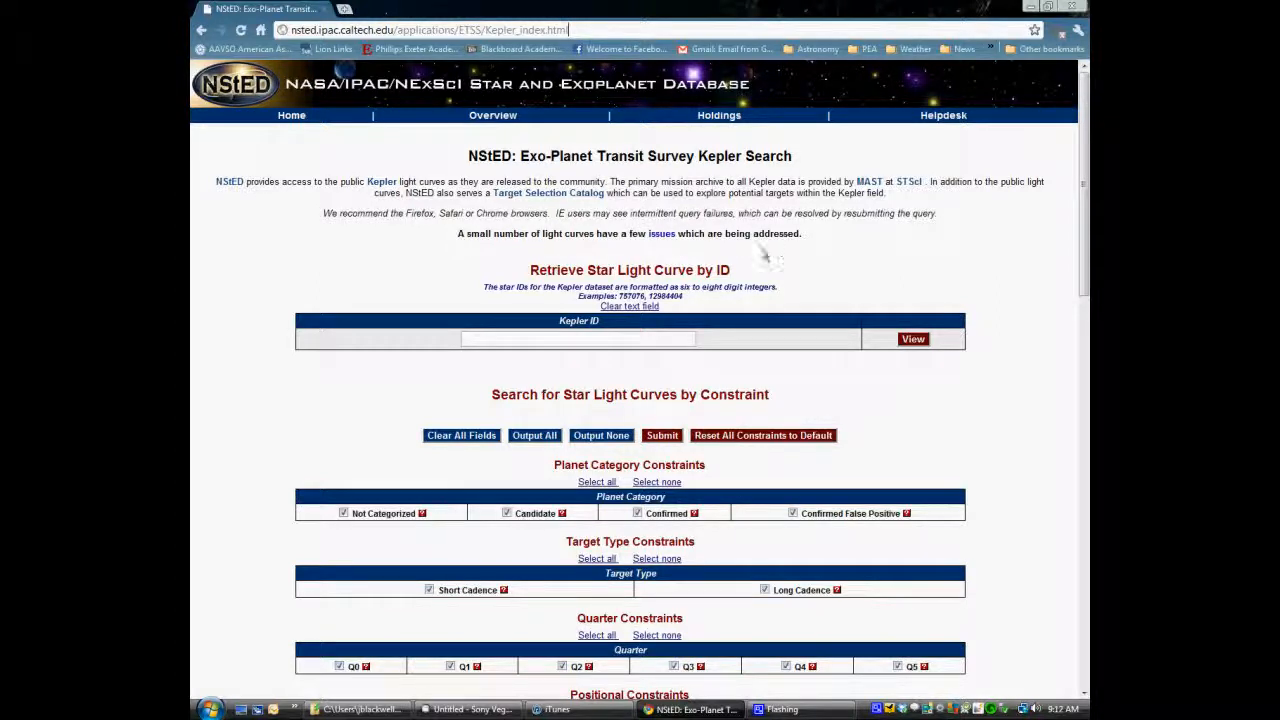
Step: Enter Kepler ID 5513861 and request its light curves
left_click(578, 338)
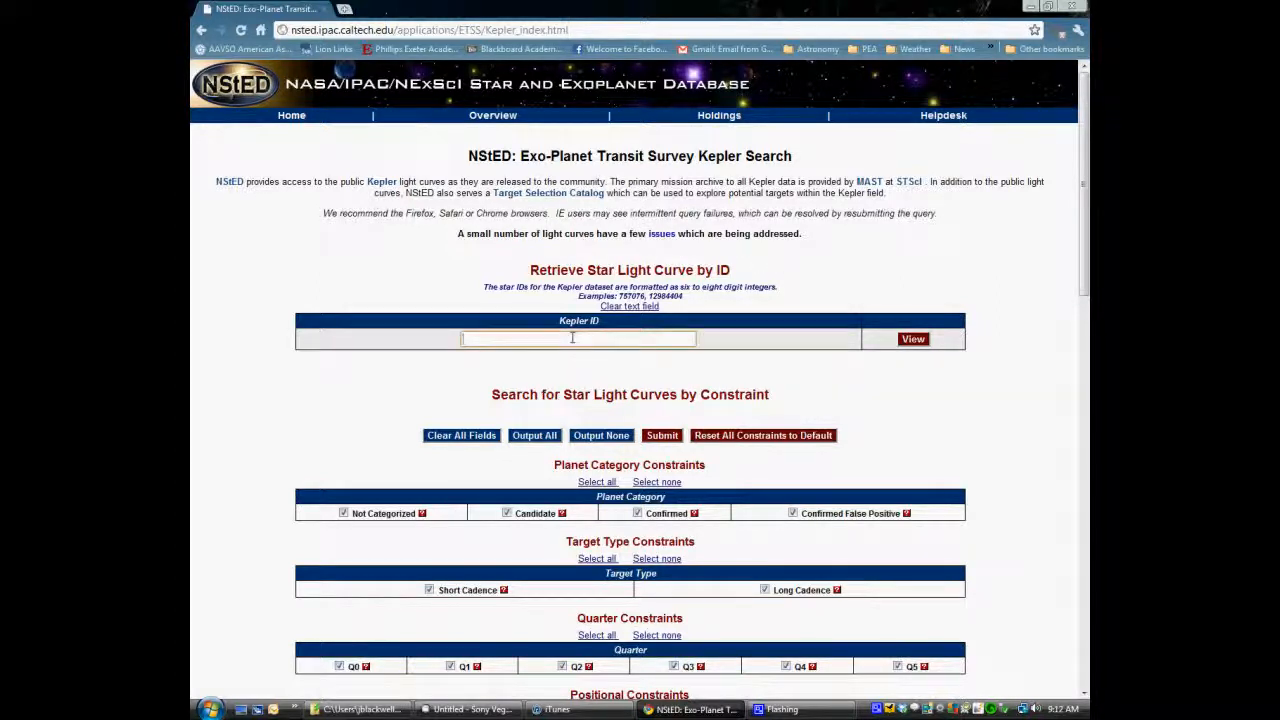
type("5513861")
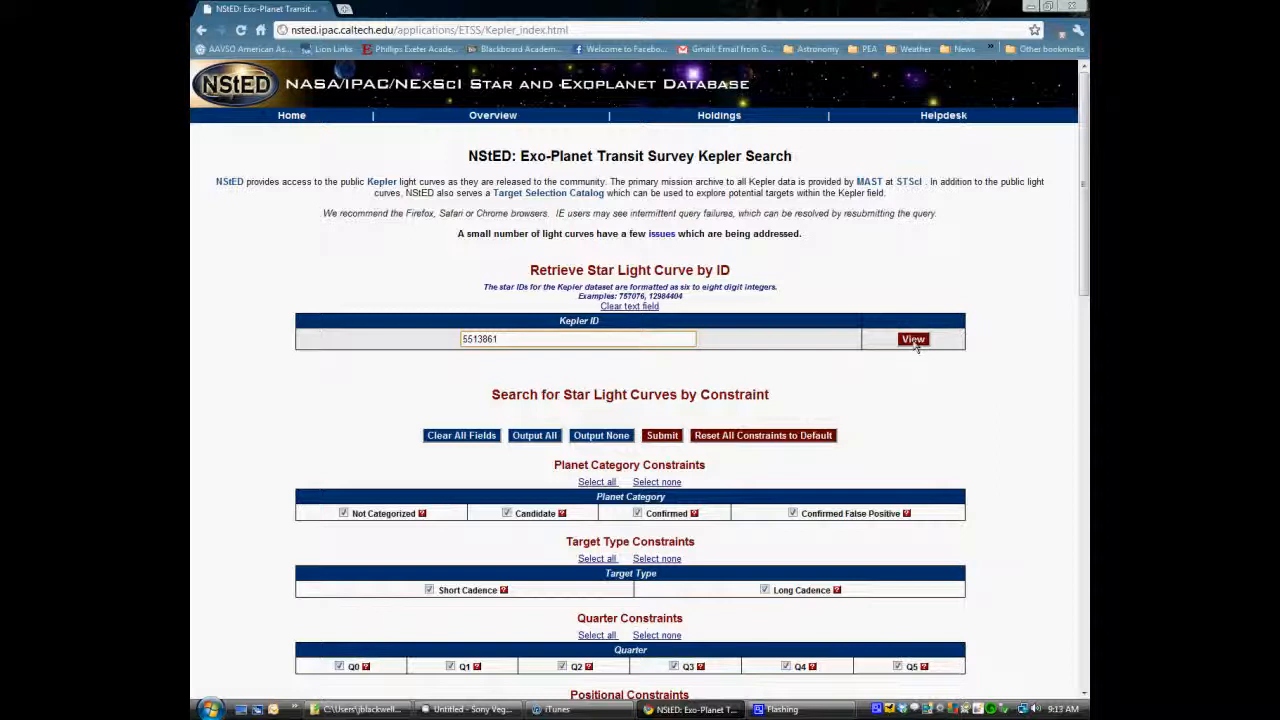
left_click(912, 338)
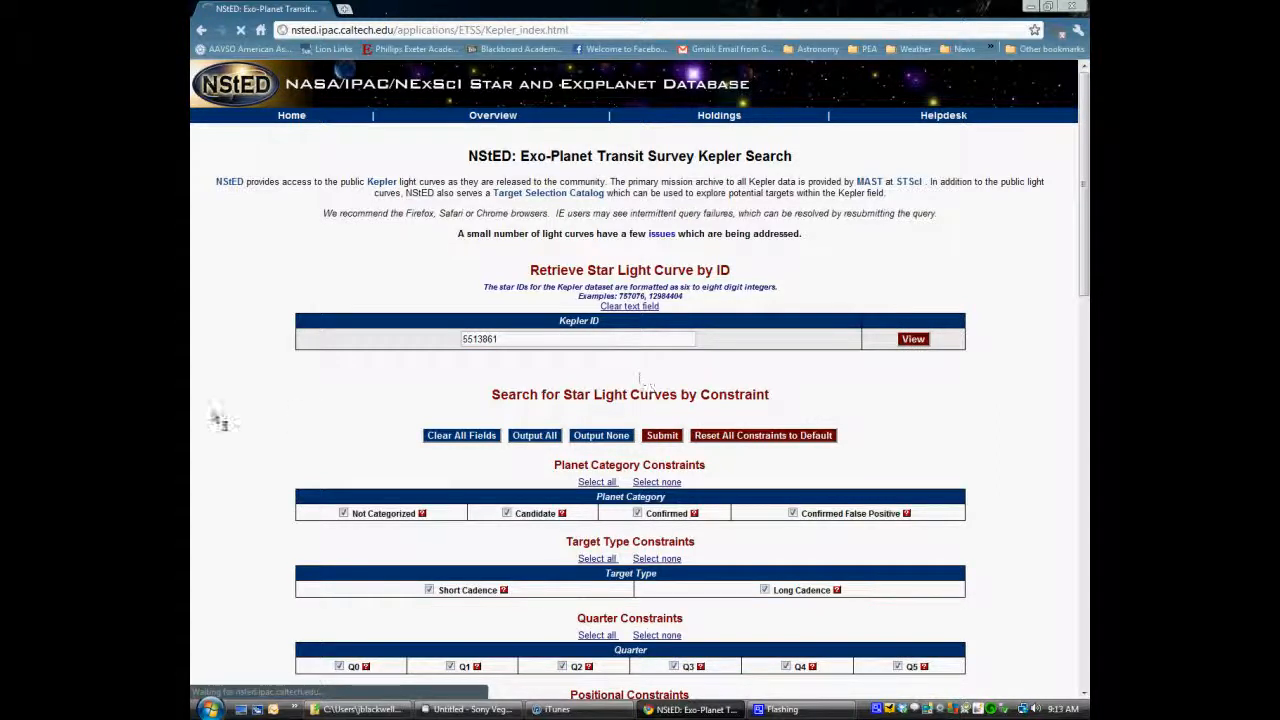
Step: Resubmit the View request to load the three time series for star 5513861
left_click(912, 338)
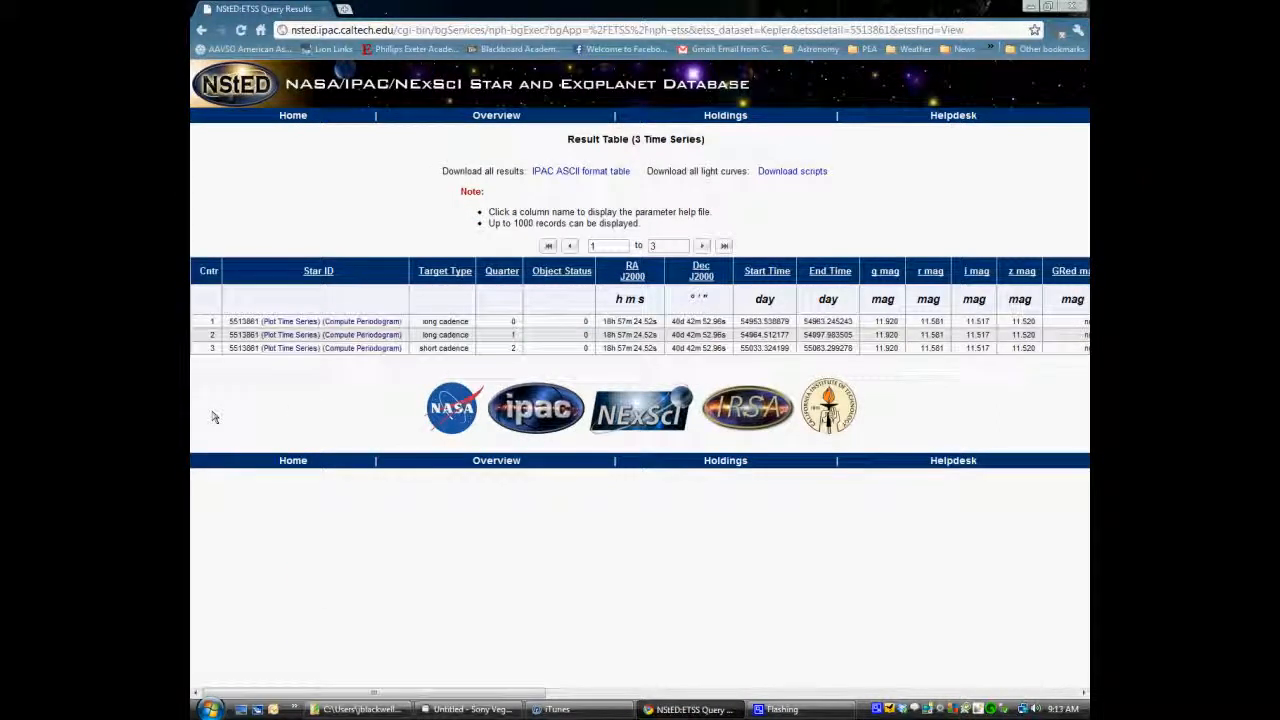
mouse_move(213, 347)
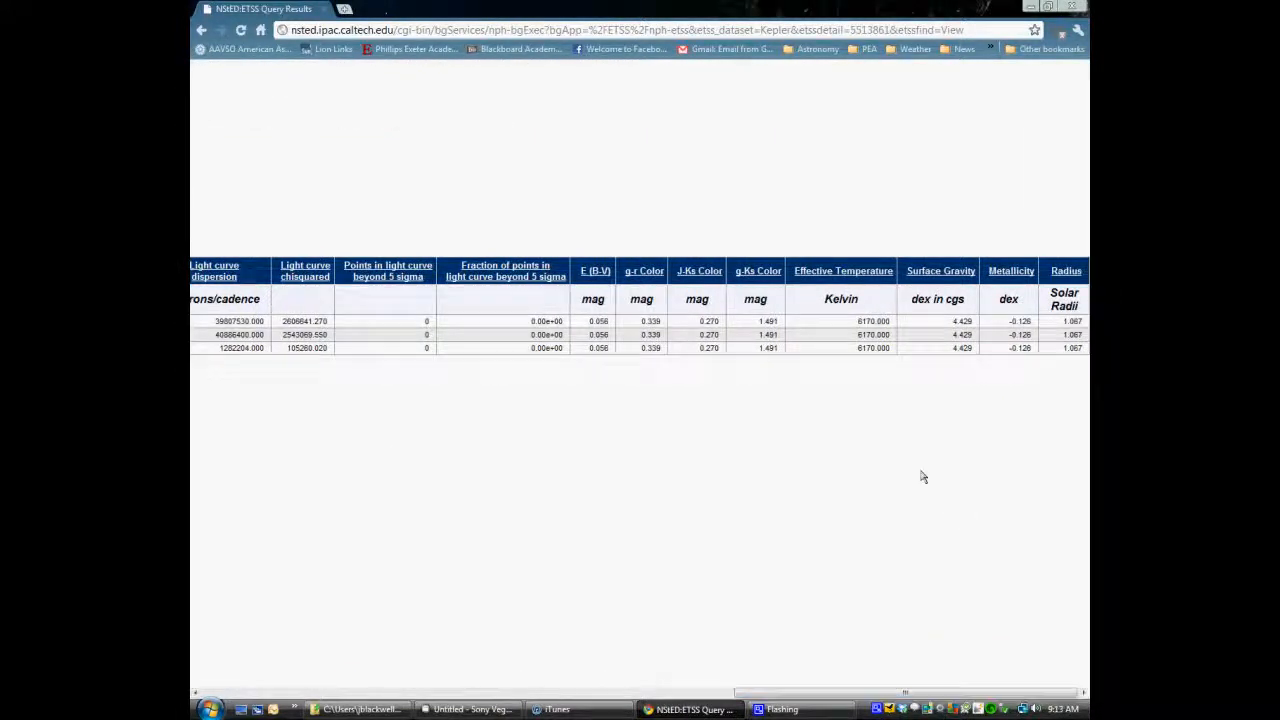
mouse_move(864, 363)
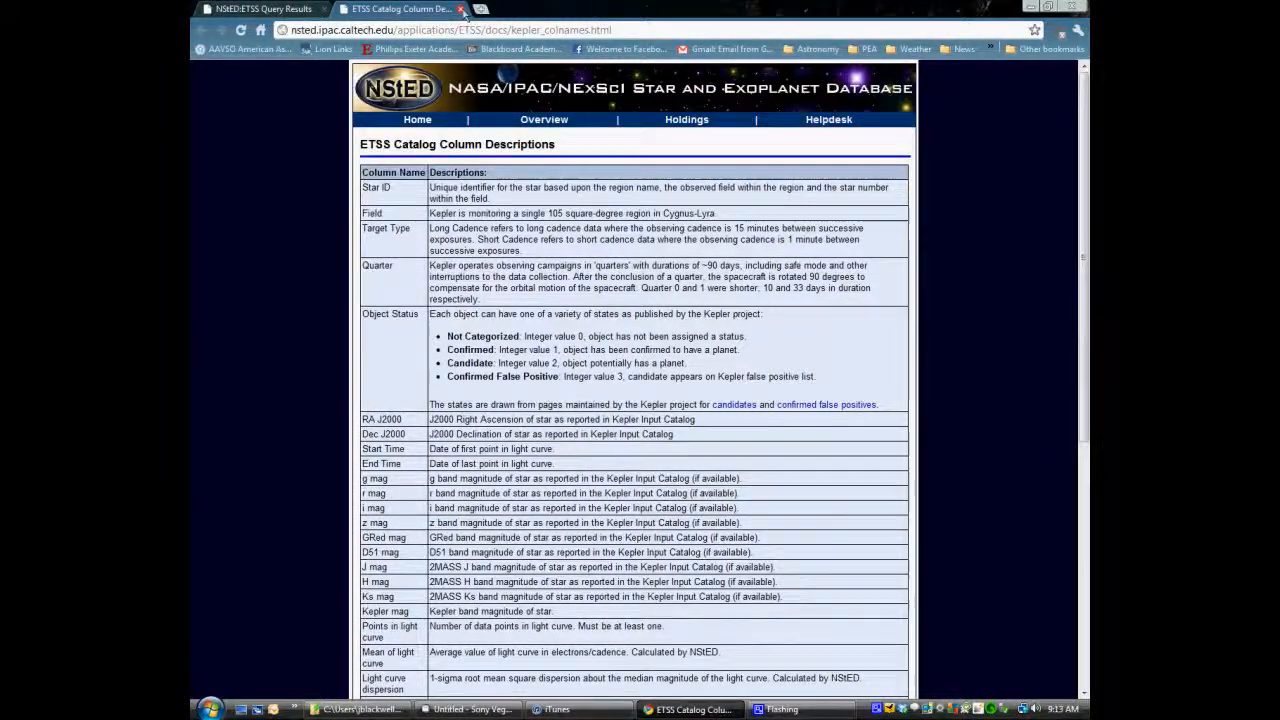
Step: Close the catalog column descriptions page
left_click(260, 9)
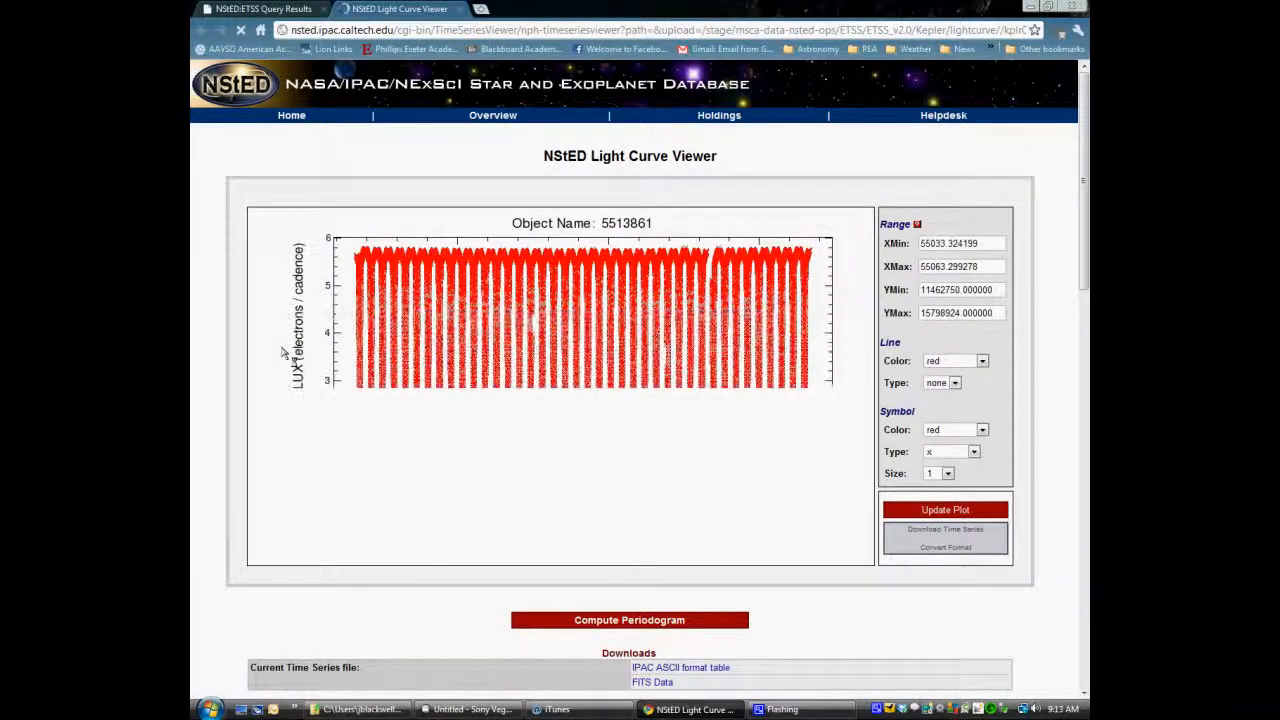
left_click(945, 510)
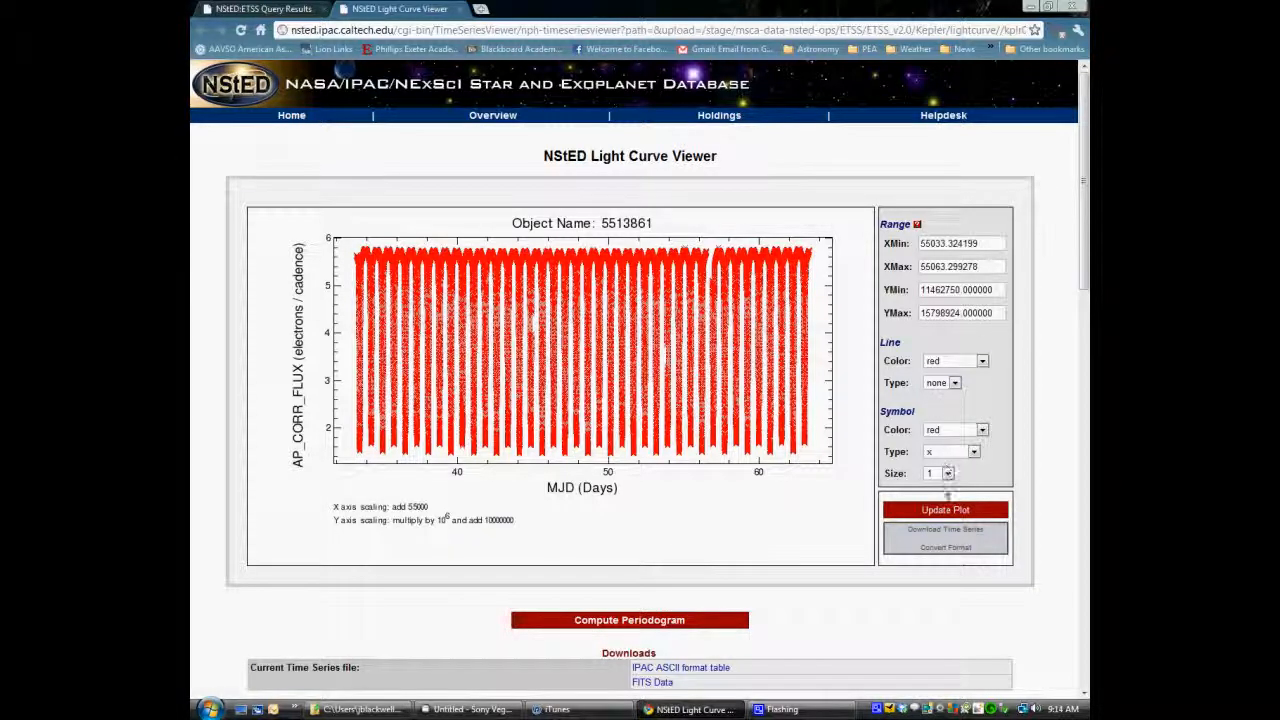
scroll("down", 3)
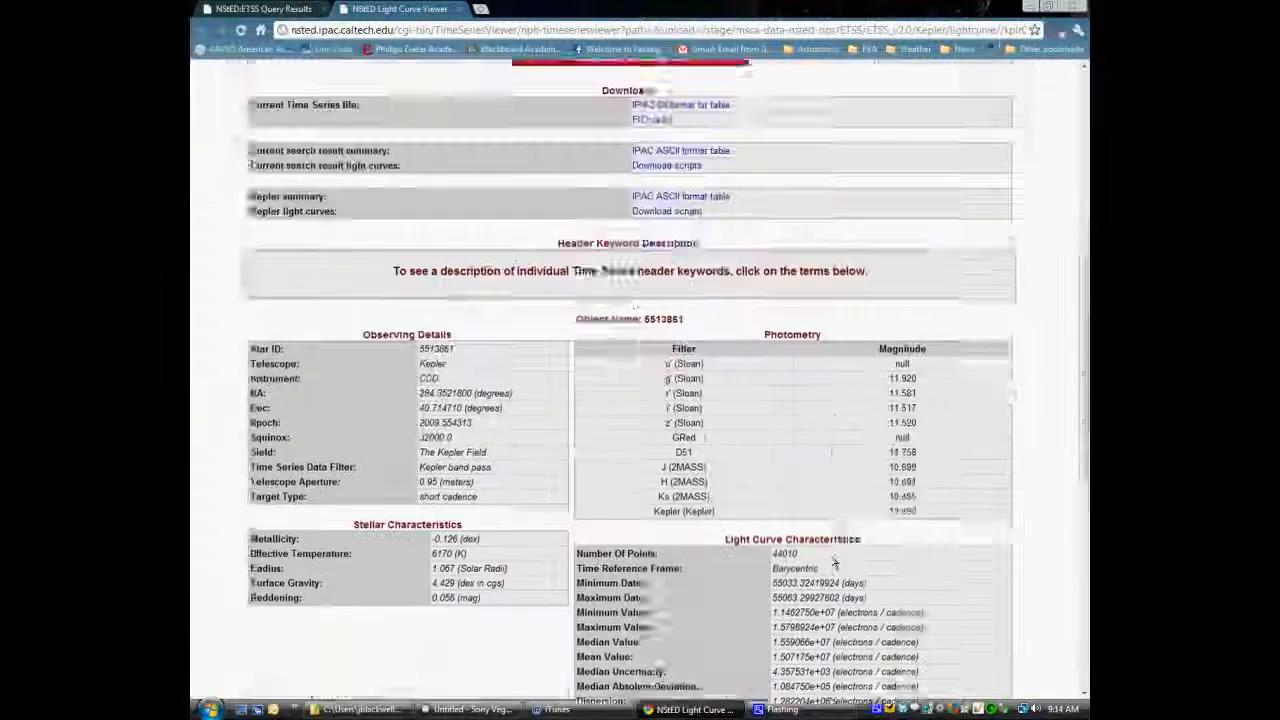
scroll("down", 3)
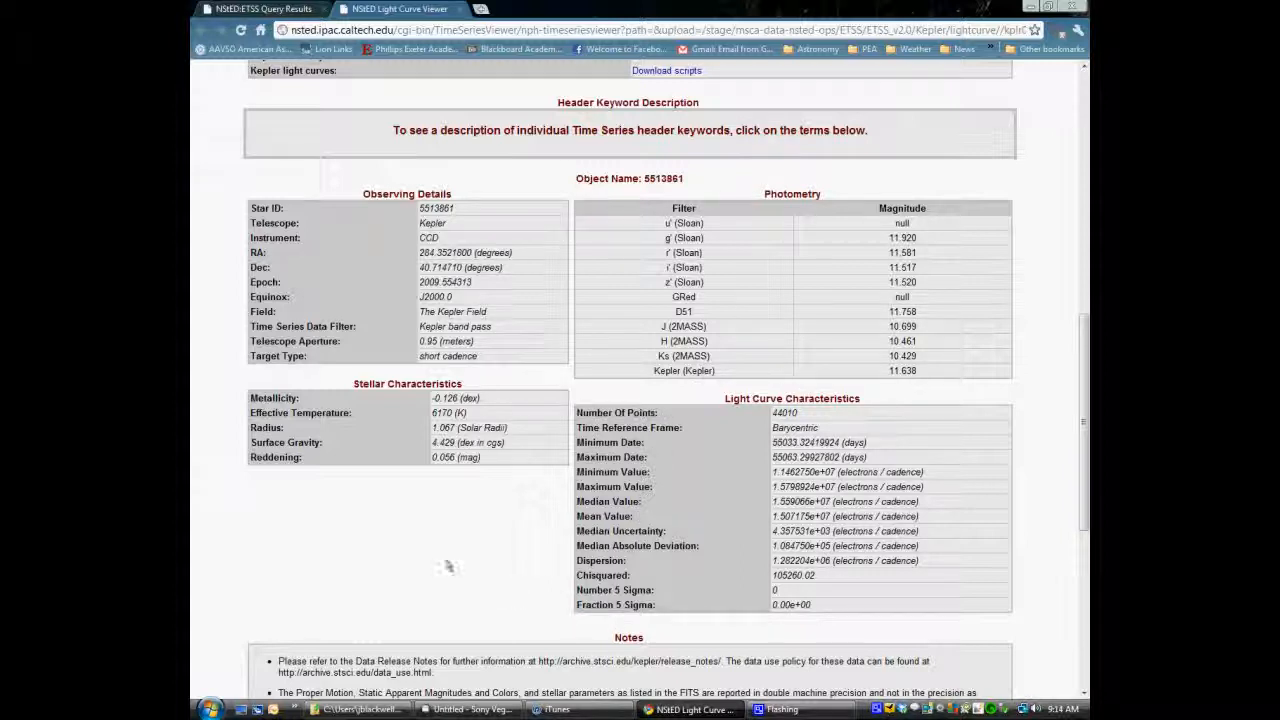
mouse_move(308, 387)
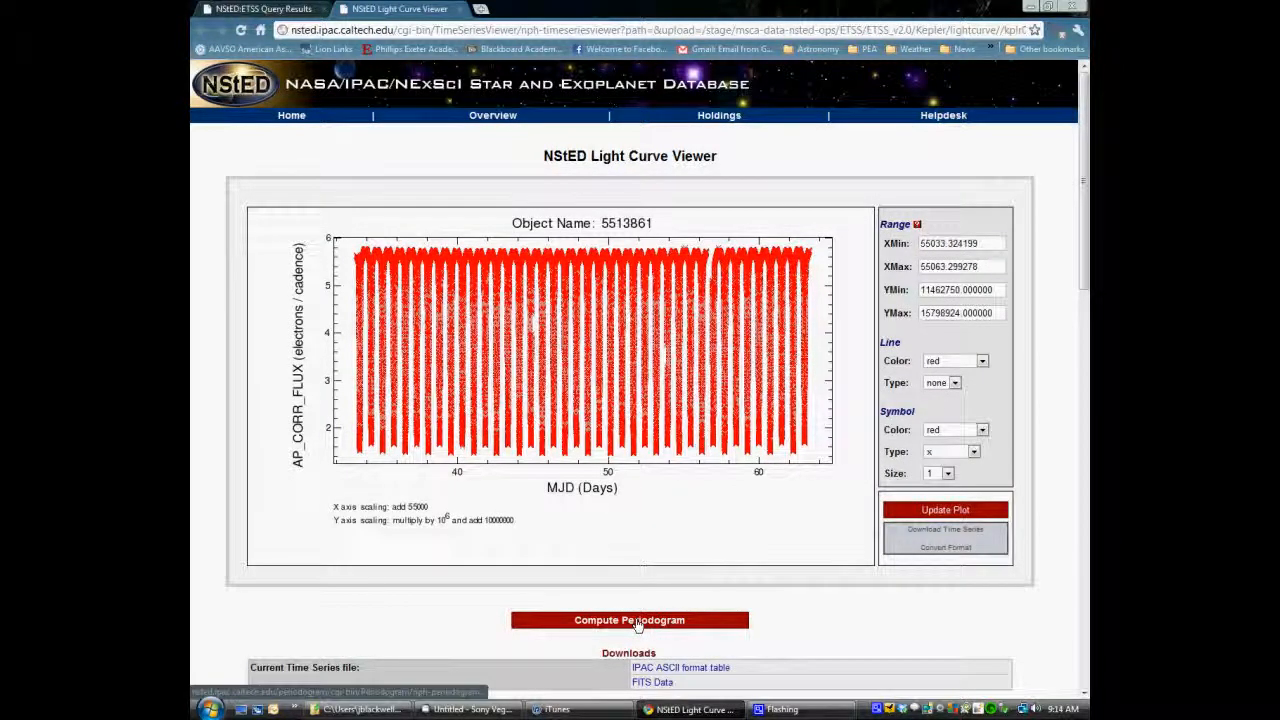
Step: Compute the periodogram, select the 0.754938-day top period, and view its phased curve
left_click(629, 620)
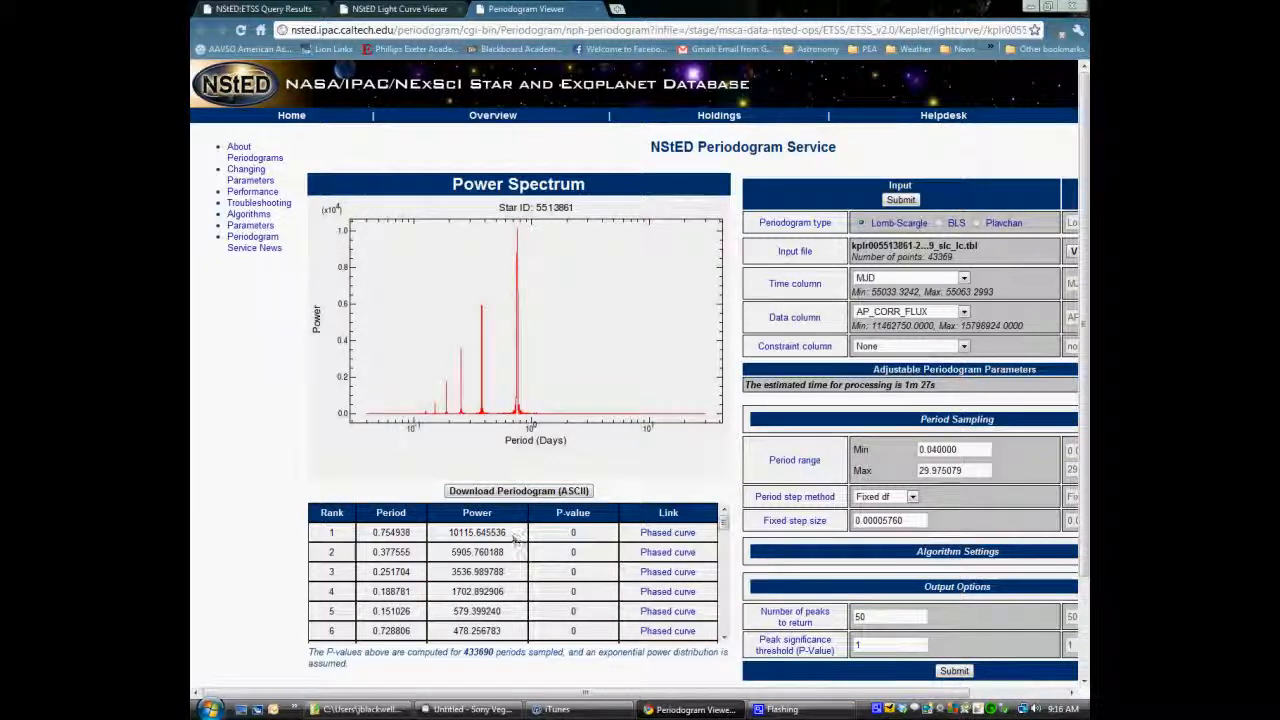
double_click(390, 532)
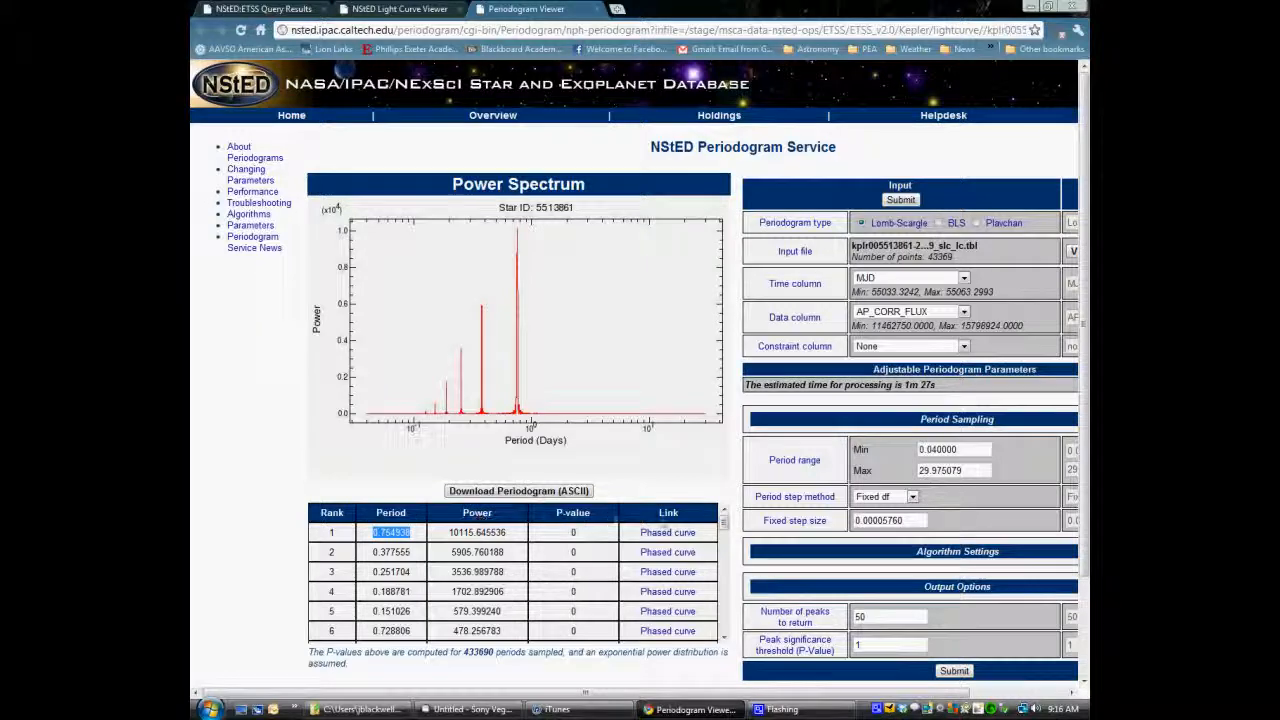
scroll("down", 3)
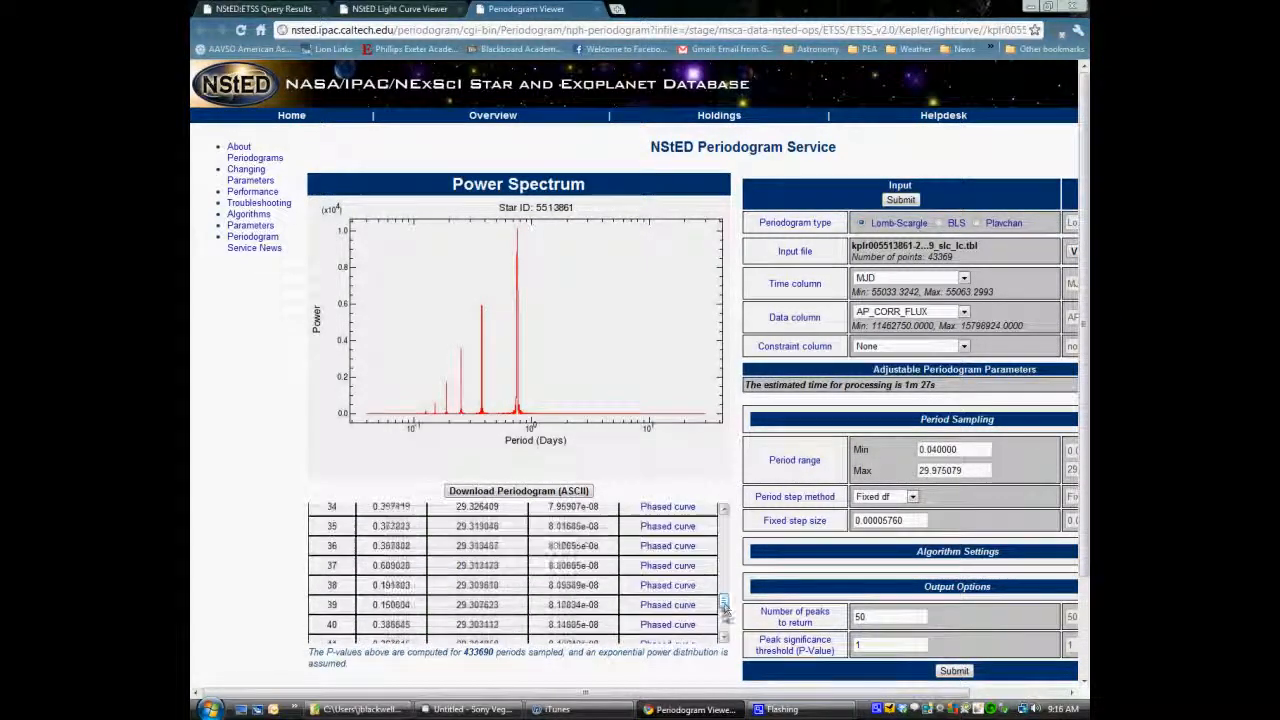
scroll("down", 3)
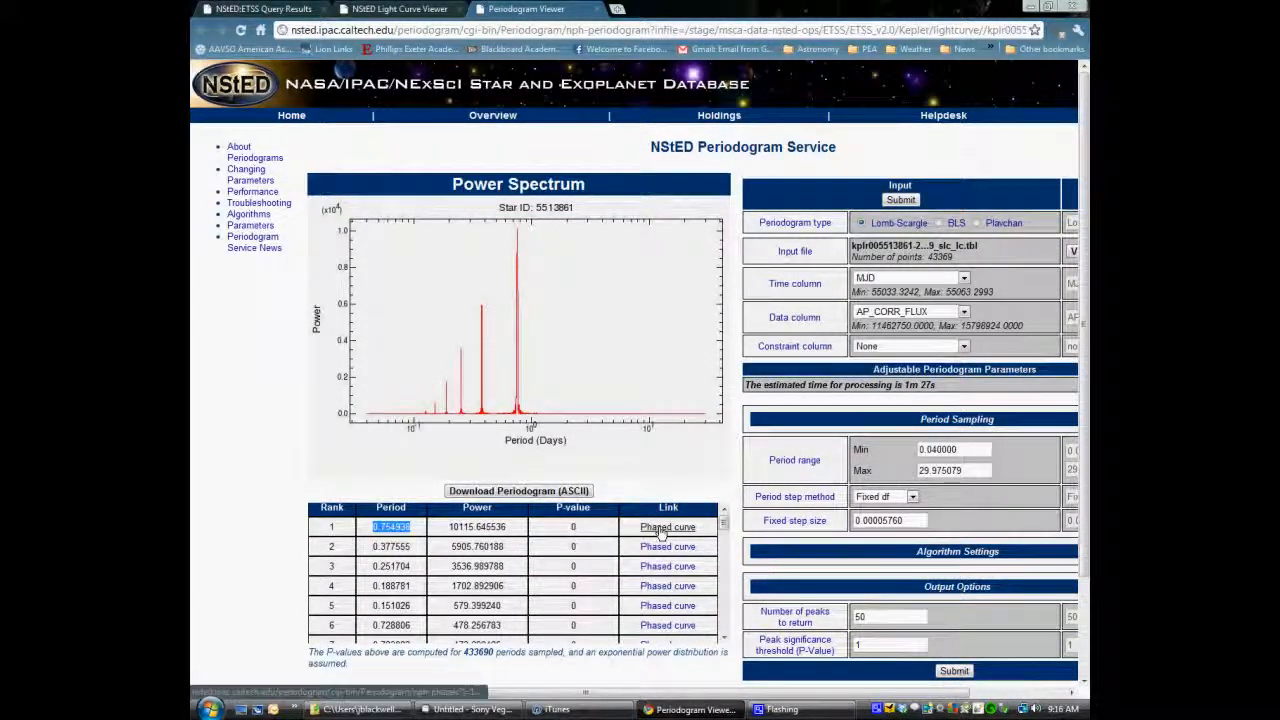
left_click(667, 527)
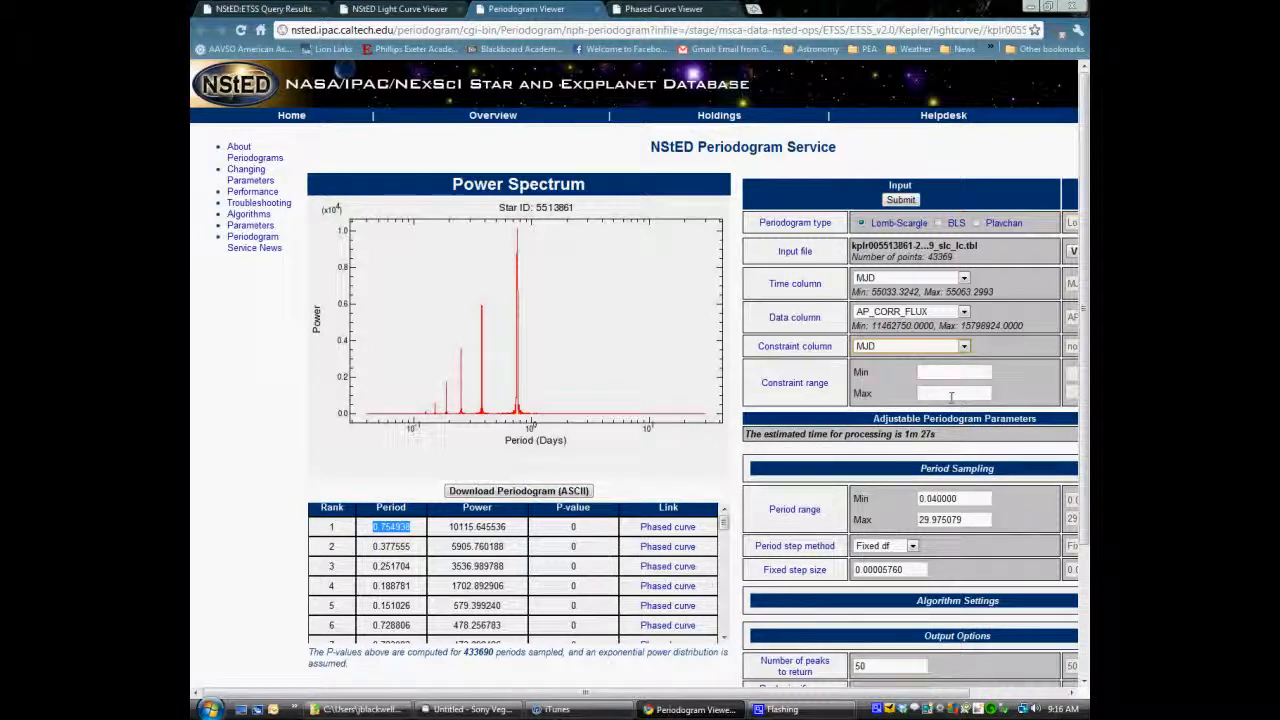
mouse_move(845, 200)
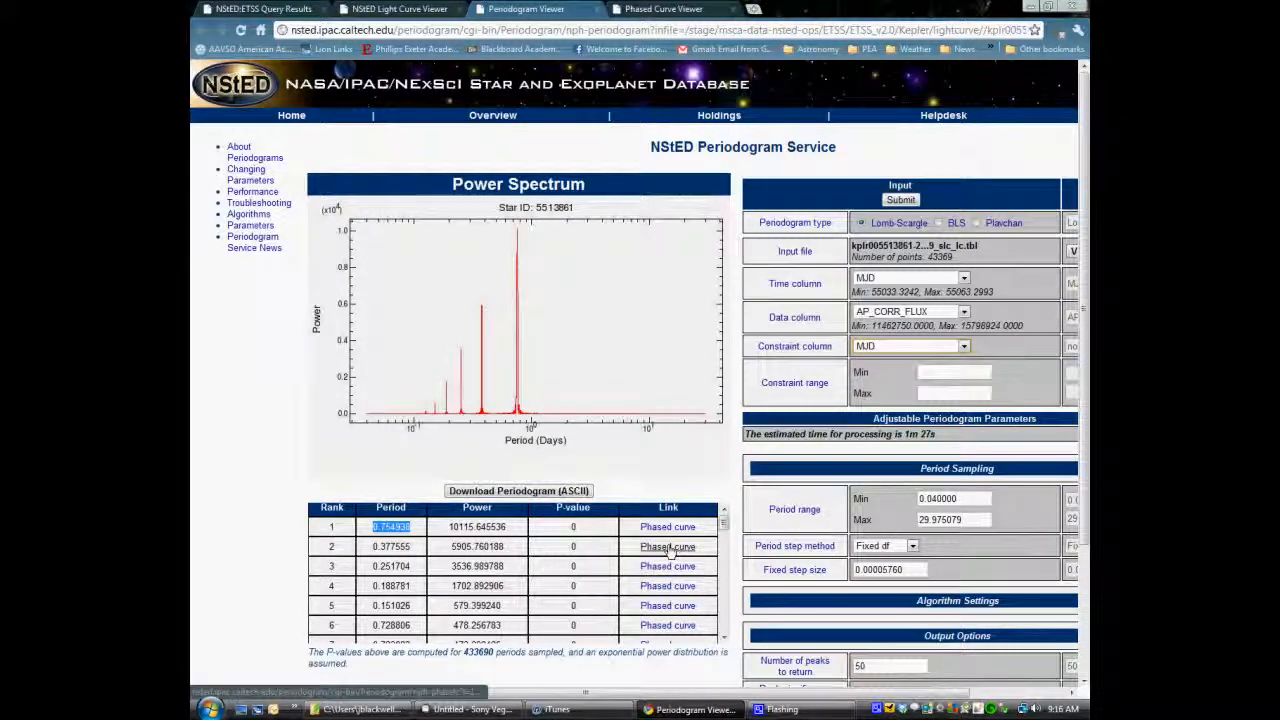
Step: Open phased curves for the rank 2 and rank 3 candidate periods
left_click(667, 546)
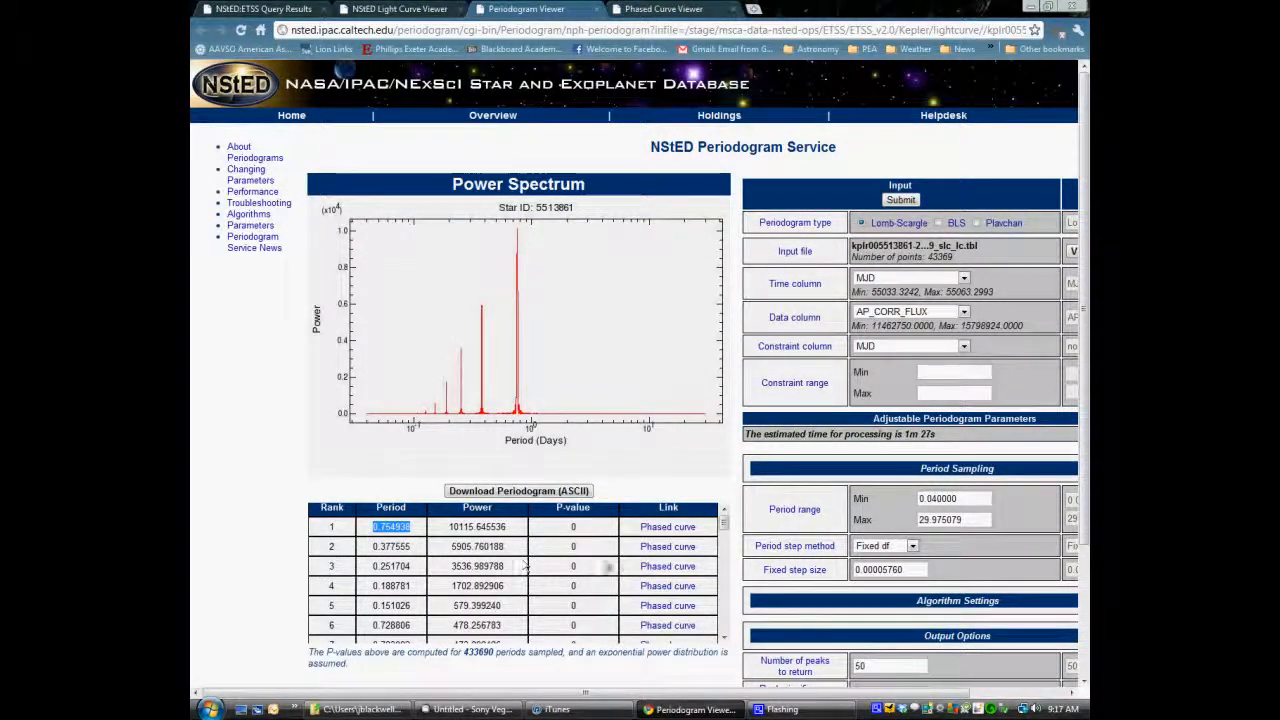
left_click(667, 566)
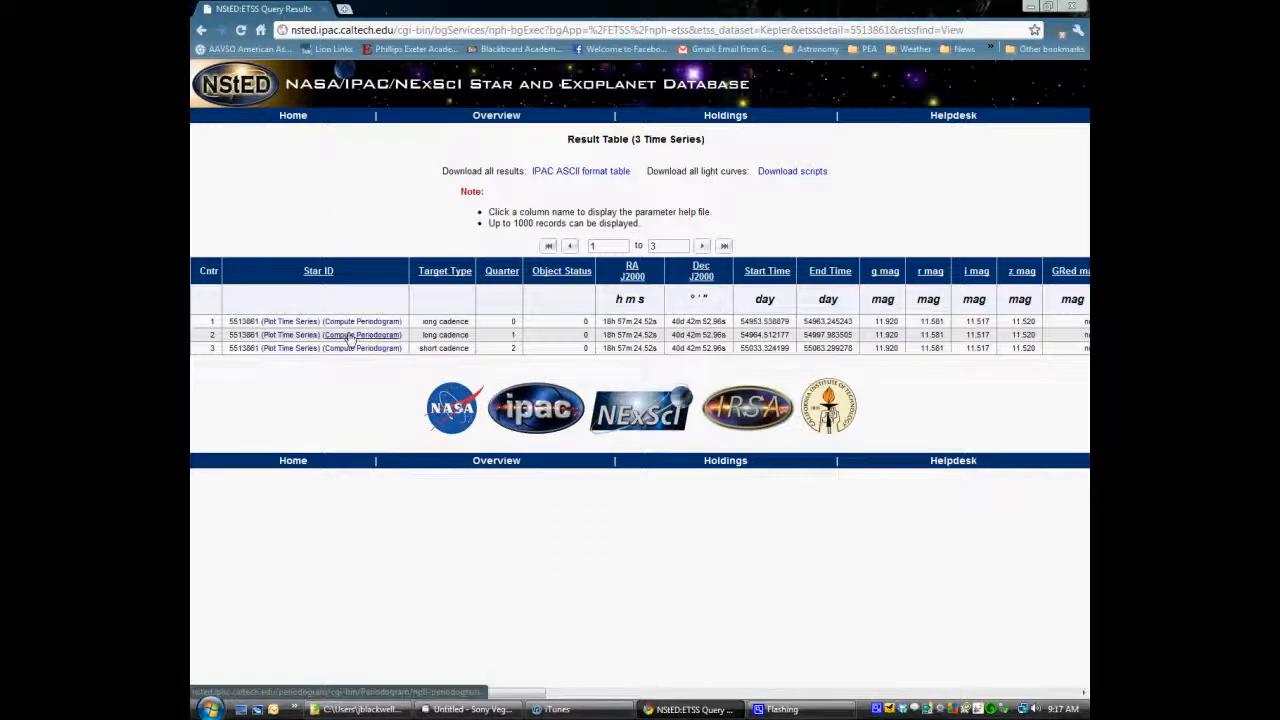
mouse_move(360, 335)
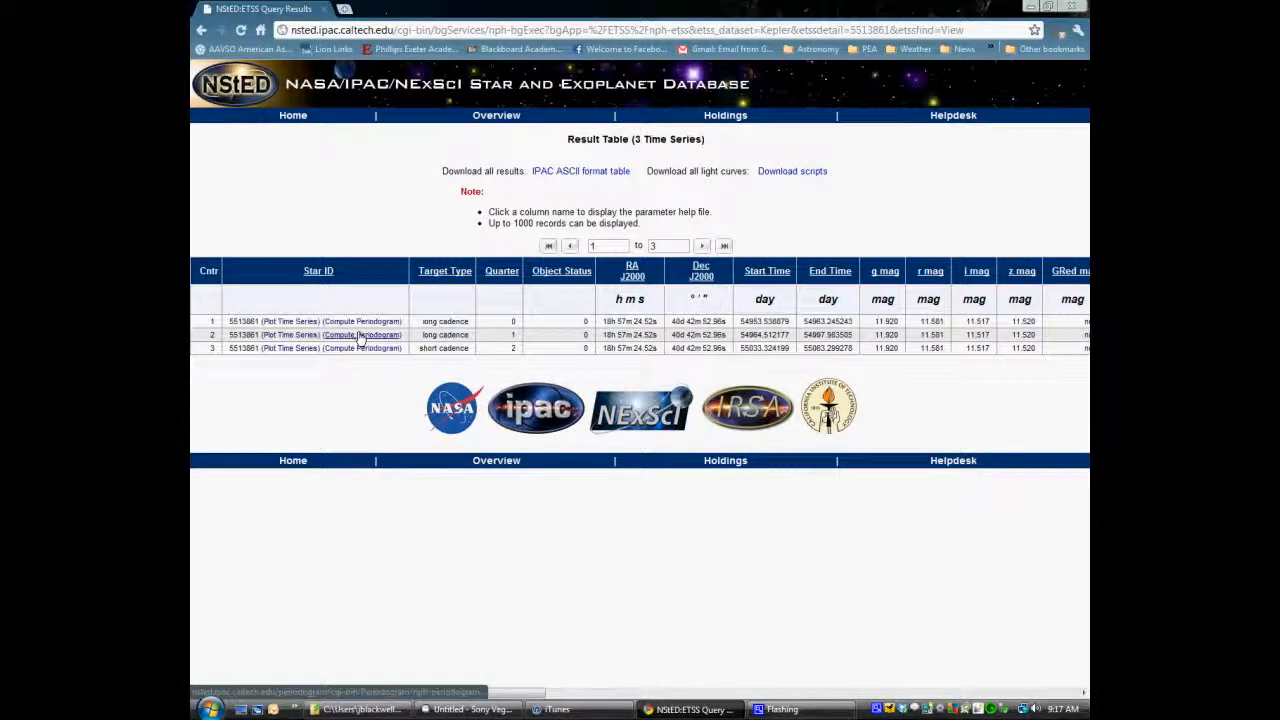